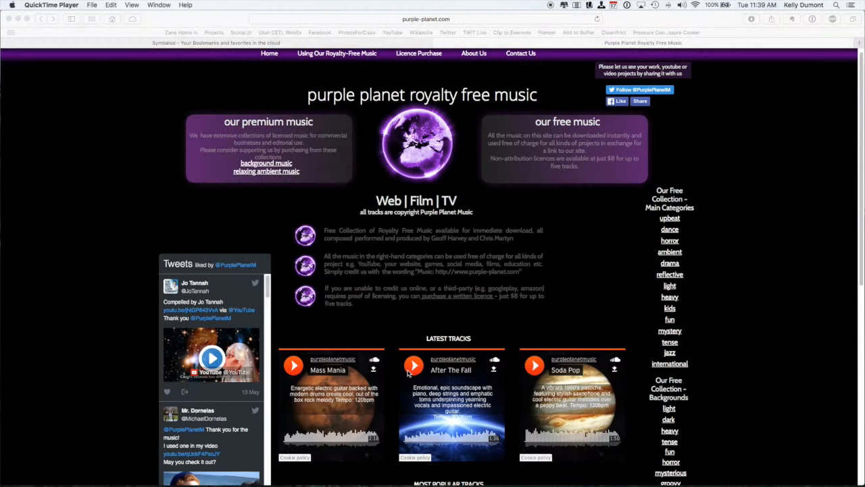
pyautogui.moveTo(592, 370)
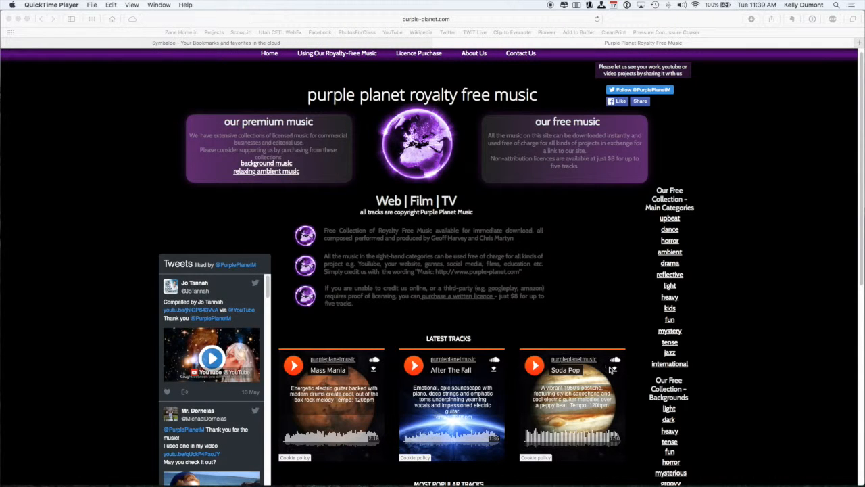
pyautogui.moveTo(611, 371)
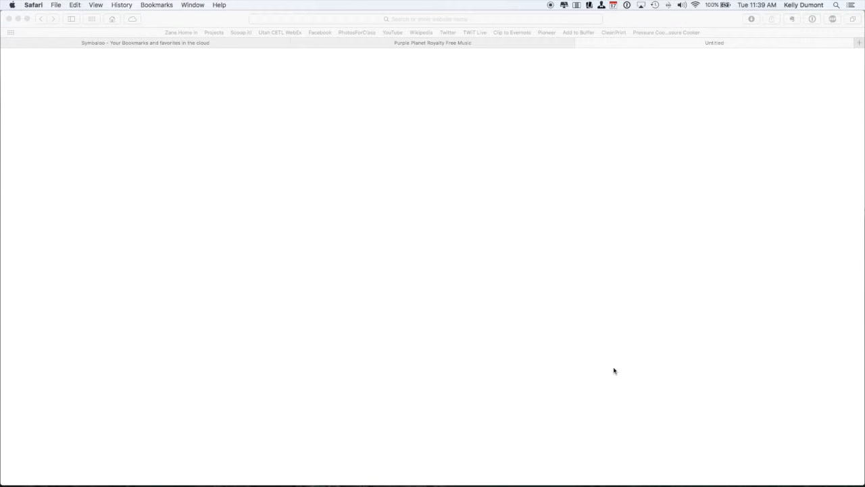
pyautogui.moveTo(47, 436)
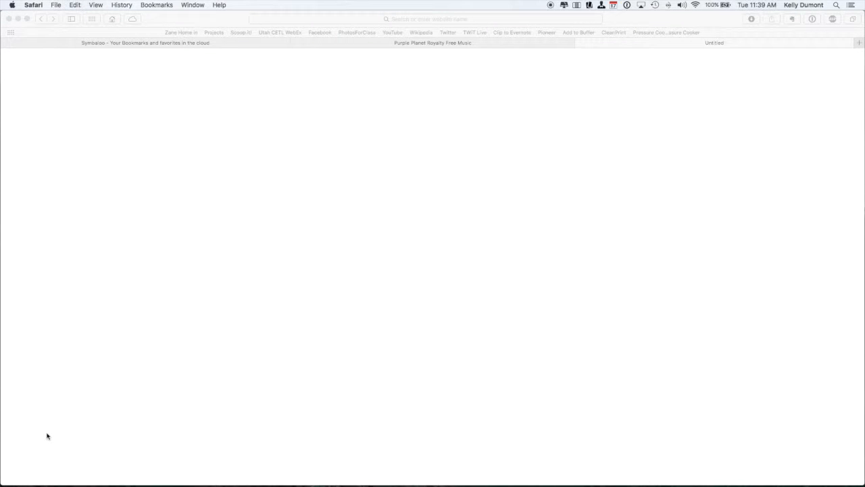
pyautogui.moveTo(35, 460)
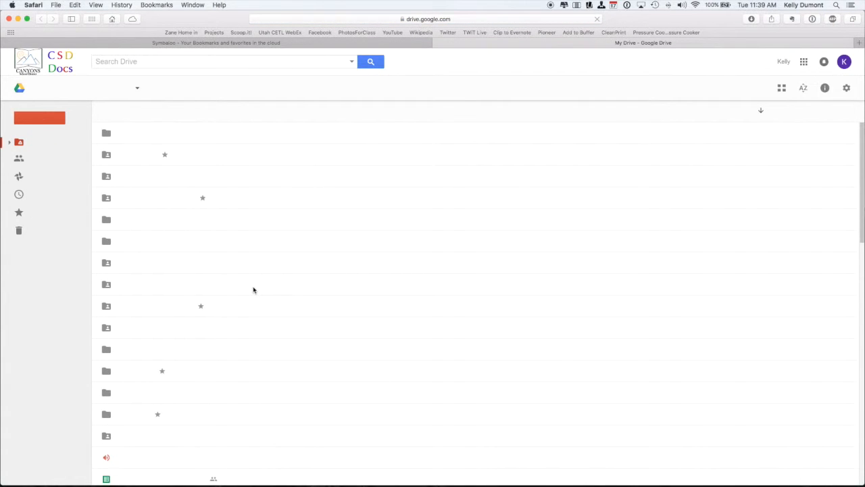
# - Upload Soda Pop.mp3 from the Downloads folder into My Drive via New > File upload
pyautogui.click(39, 118)
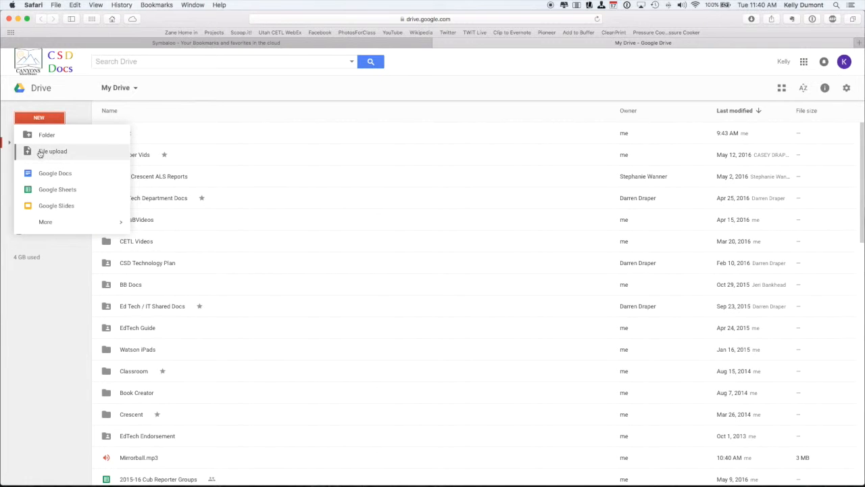
pyautogui.click(53, 151)
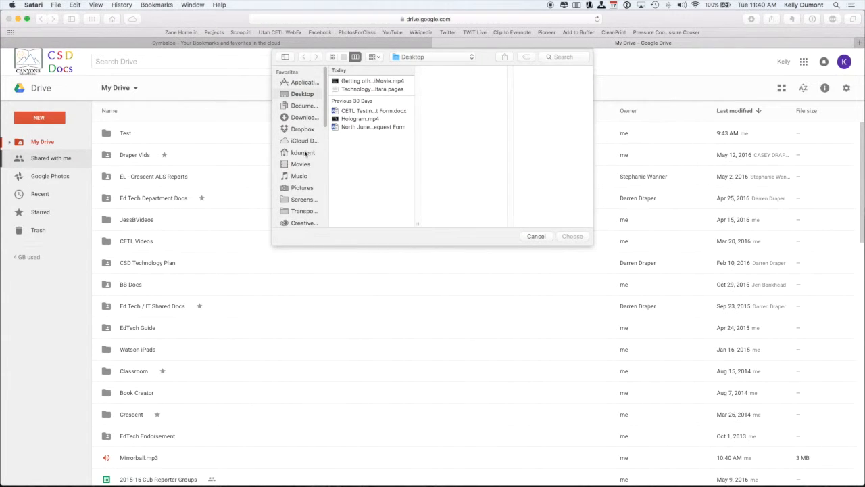
pyautogui.click(303, 116)
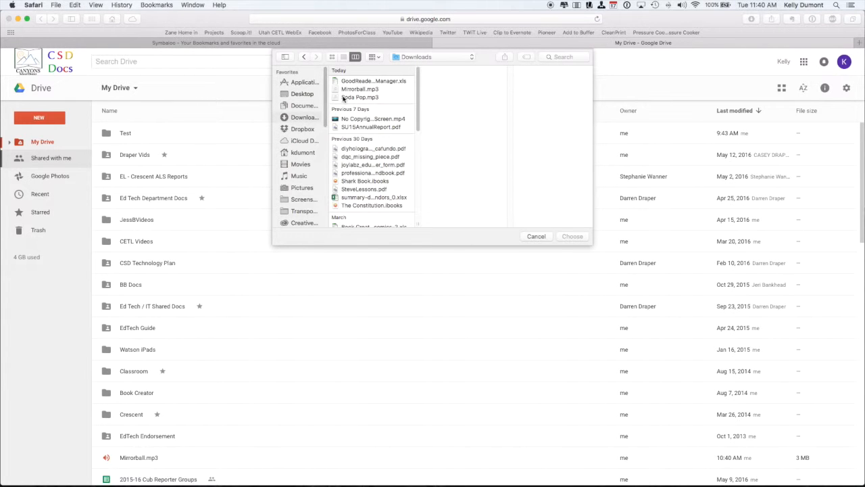
pyautogui.click(360, 97)
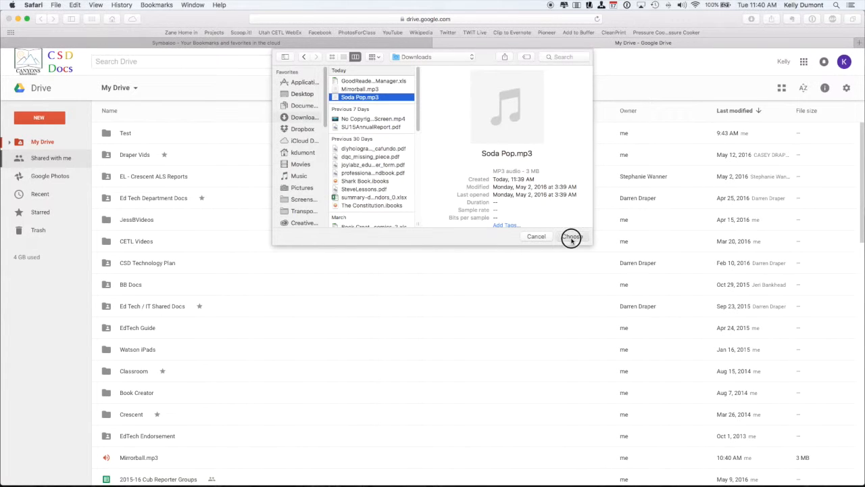
pyautogui.click(571, 235)
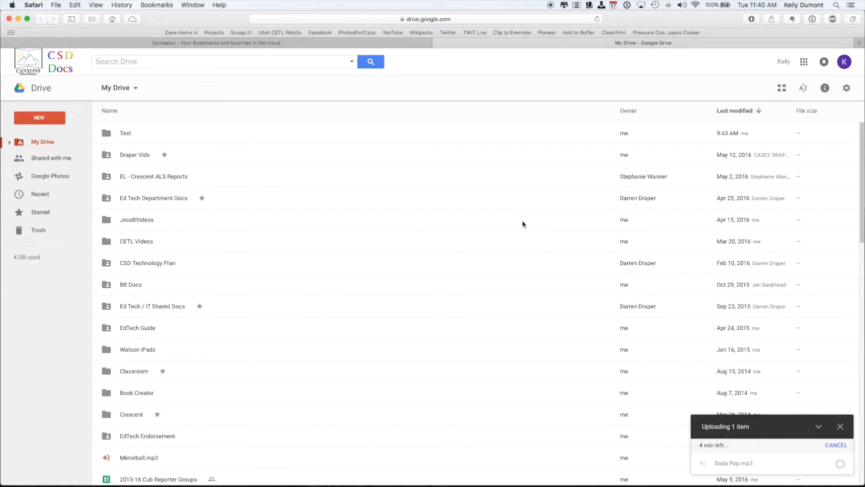
pyautogui.moveTo(518, 230)
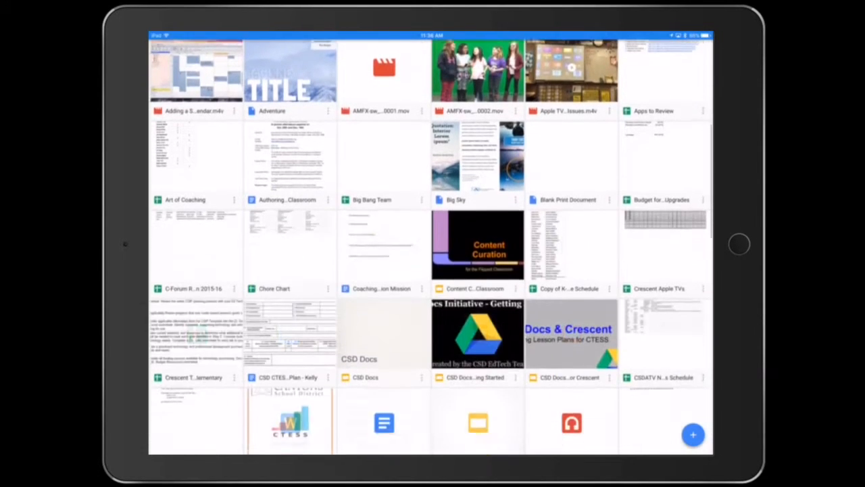
# - Locate the uploaded Soda Pop.mp3 in the Drive app and send a copy to iMovie
pyautogui.scroll(-3)
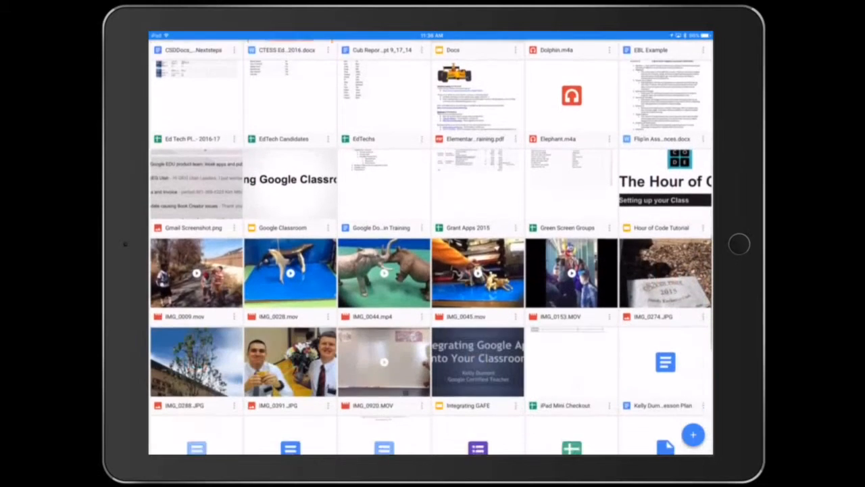
pyautogui.scroll(-3)
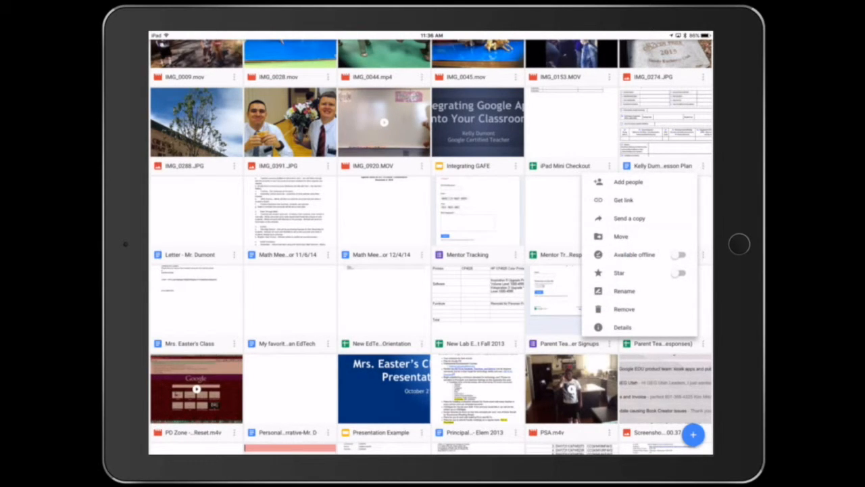
pyautogui.click(630, 218)
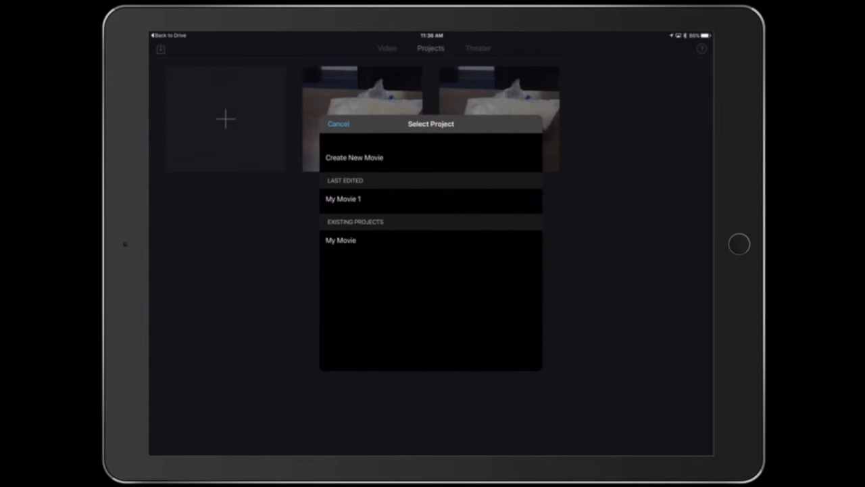
# - Place the music into My Movie 1 and play back to hear the new green audio track
pyautogui.click(338, 124)
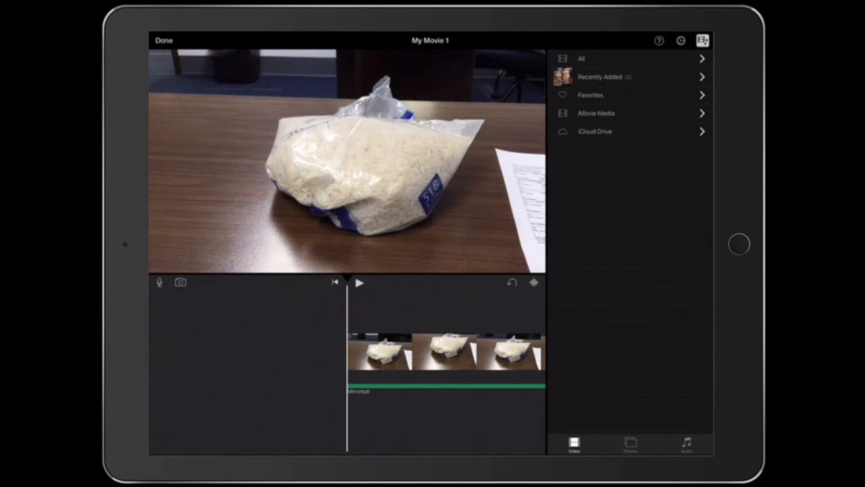
pyautogui.click(359, 282)
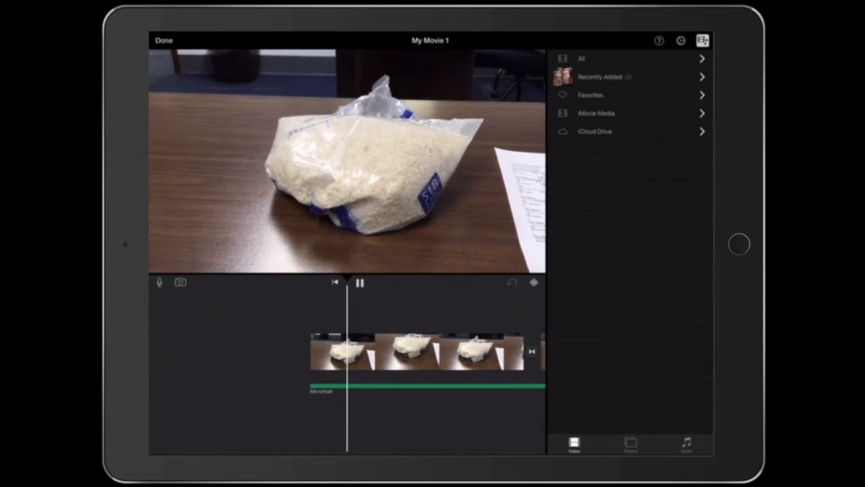